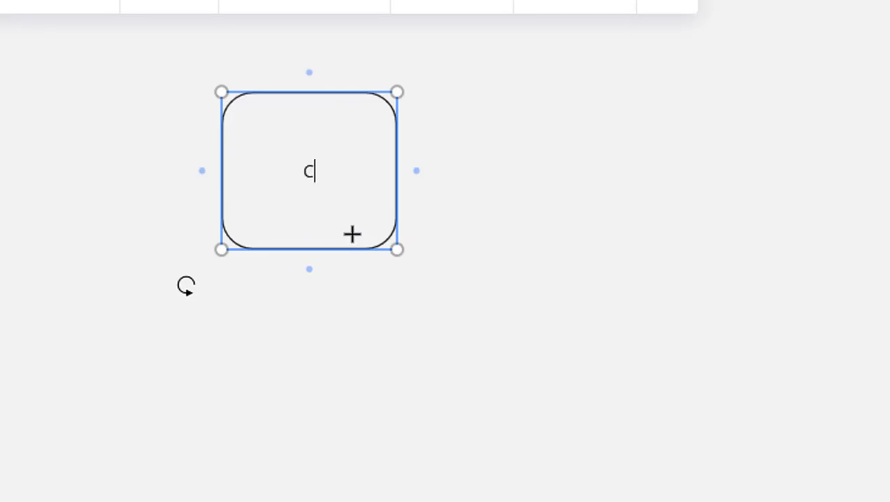
- Label the rounded shape 'Computer' for the first computer box
{"action": "type", "text": "omputer"}
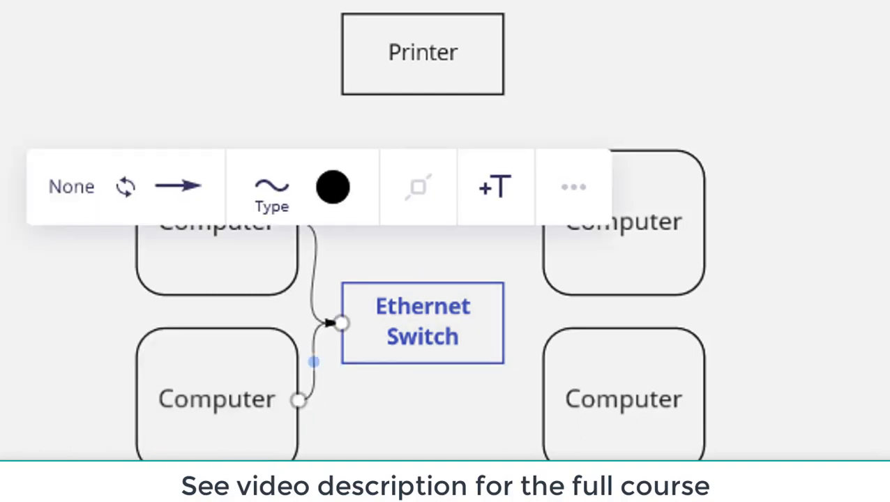
- Enter edit mode on the Ethernet Switch shape while linking devices to it
{"action": "double_click", "coordinate": [422, 323]}
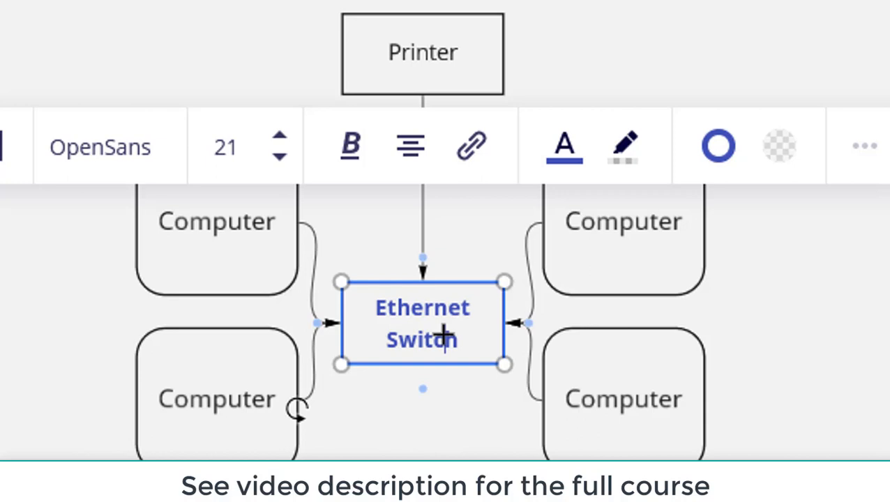
- Replace the whole 'Ethernet Switch' label with 'WiFi'
{"action": "triple_click", "coordinate": [421, 323]}
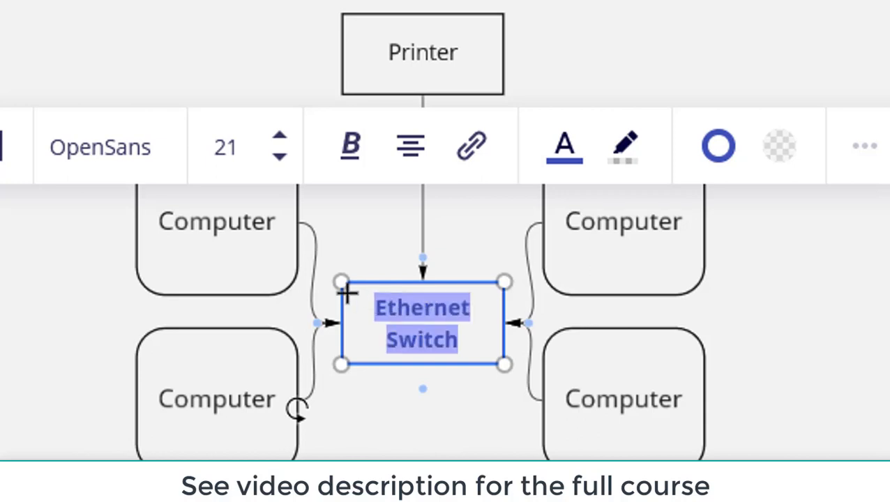
{"action": "type", "text": "WiFi"}
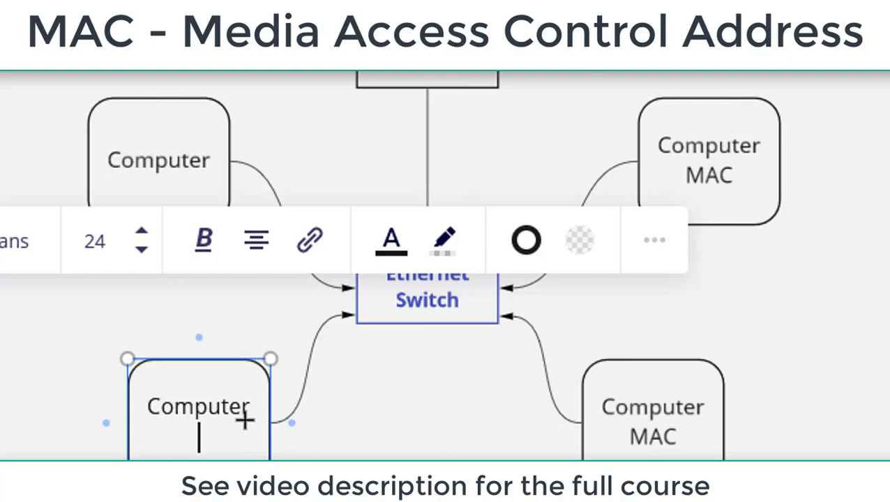
- Add 'MAC' beneath the Computer label on the lower-left computer box
{"action": "type", "text": "MAC"}
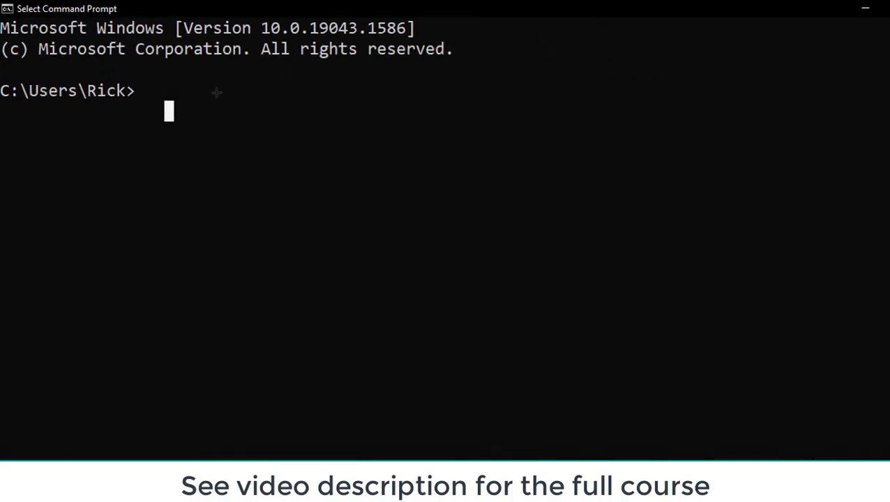
- Run ipconfig and scroll through the adapter output to the Ethernet physical address
{"action": "type", "text": "ip"}
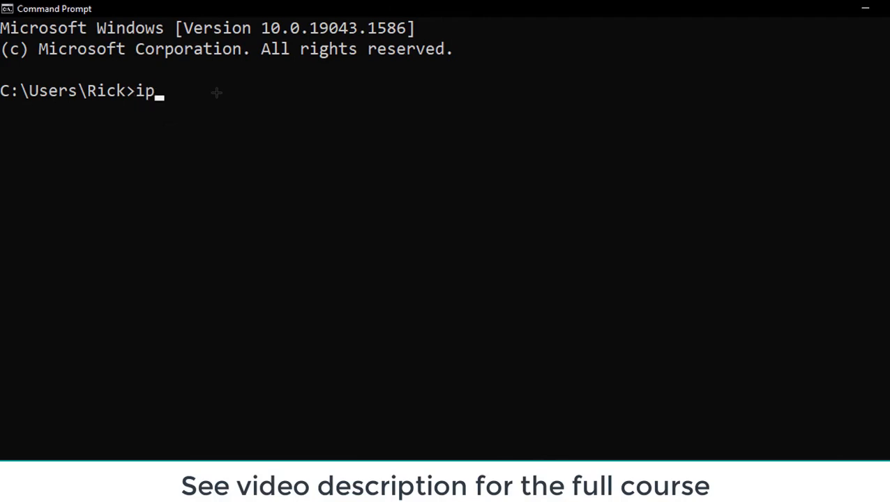
{"action": "type", "text": "config"}
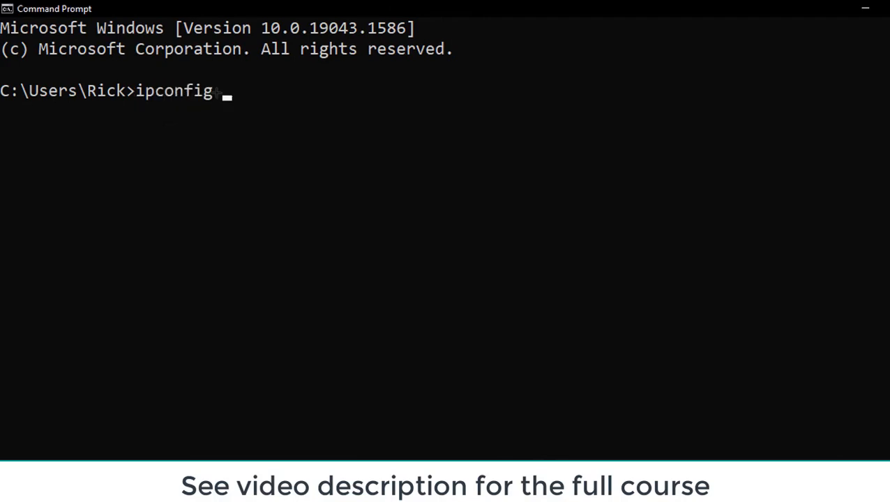
{"action": "key", "text": "Return"}
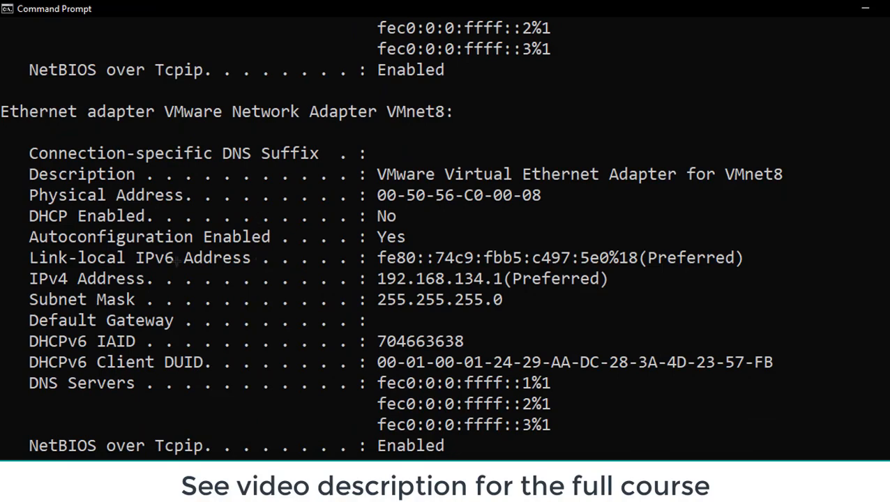
{"action": "scroll", "scroll_direction": "up", "scroll_amount": 3}
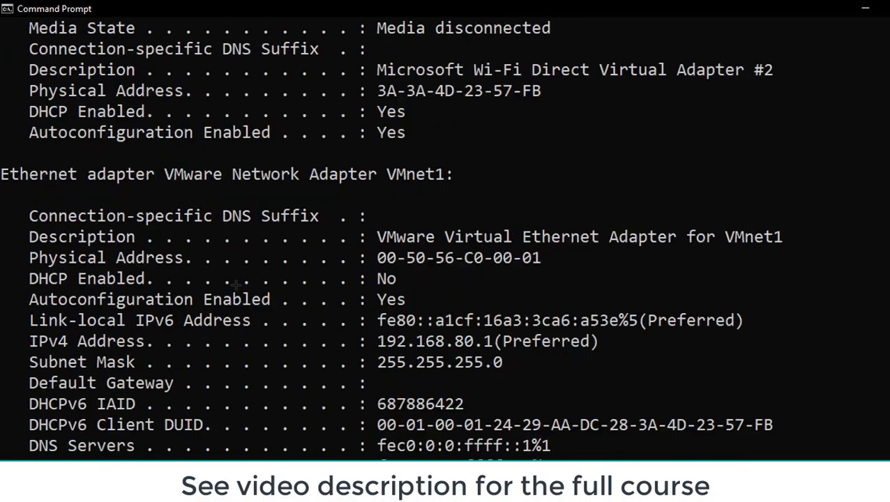
{"action": "scroll", "scroll_direction": "up", "scroll_amount": 3}
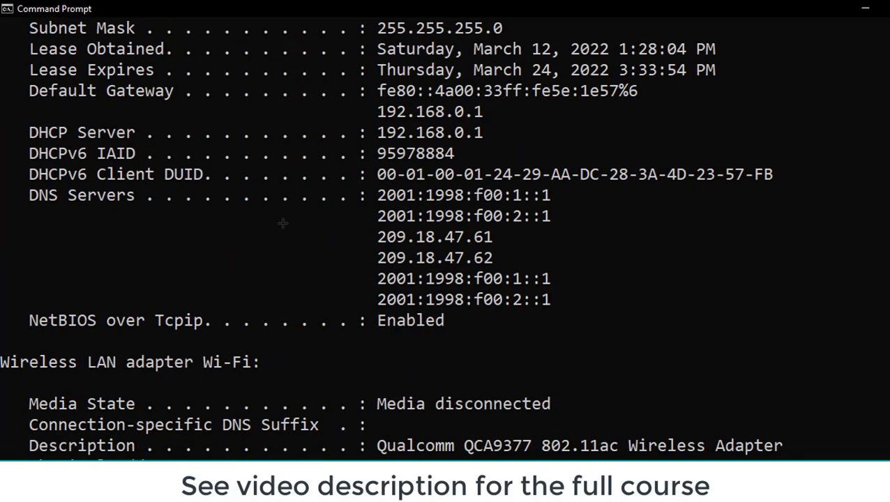
{"action": "scroll", "scroll_direction": "up", "scroll_amount": 3}
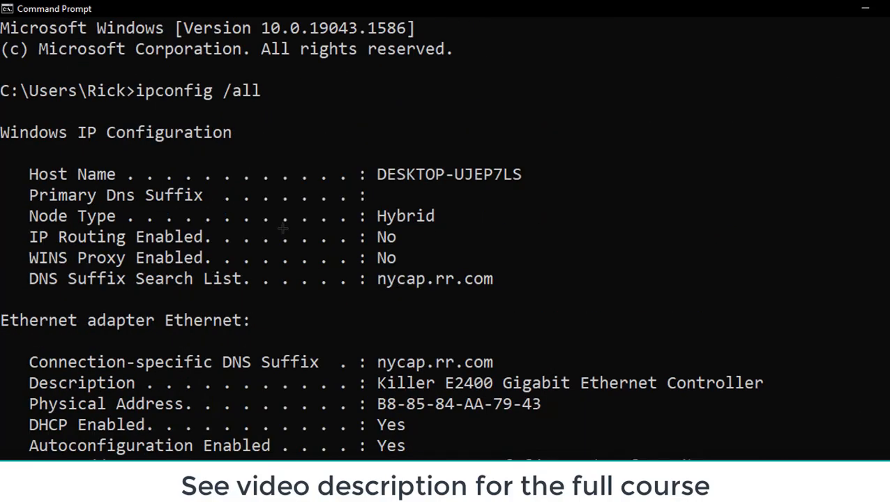
{"action": "scroll", "scroll_direction": "down", "scroll_amount": 3}
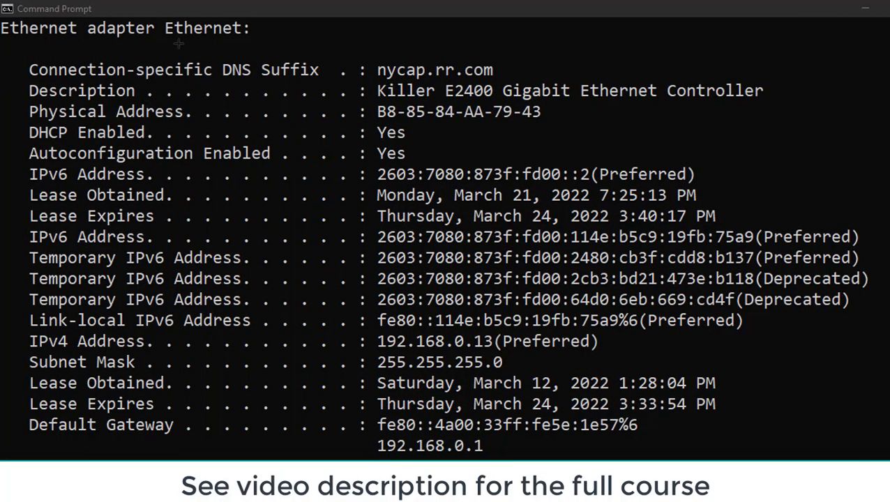
{"action": "mouse_move", "coordinate": [212, 40]}
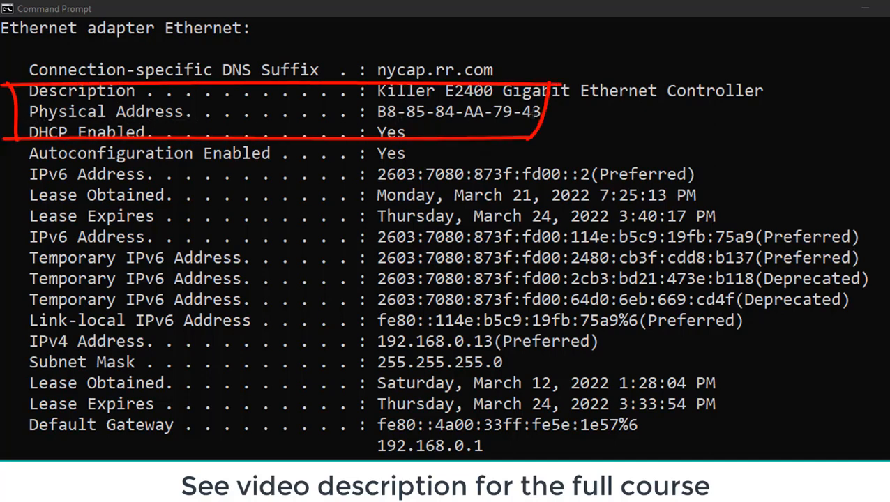
{"action": "mouse_move", "coordinate": [509, 119]}
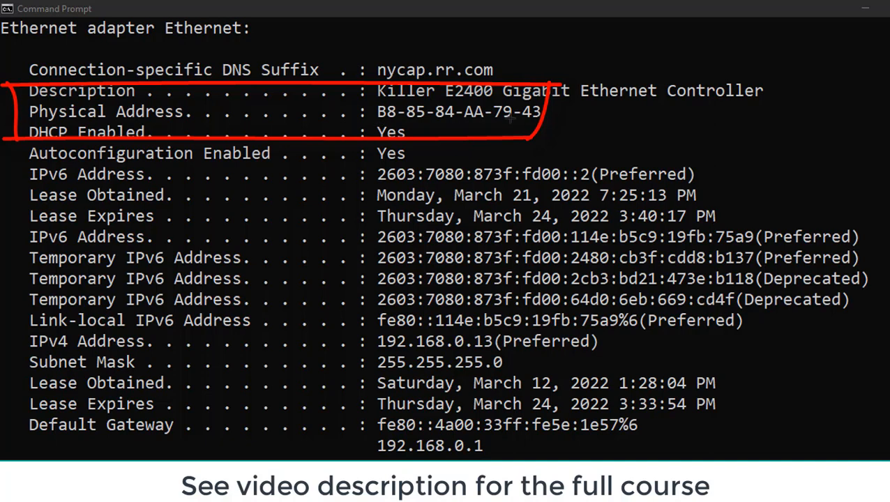
{"action": "mouse_move", "coordinate": [203, 162]}
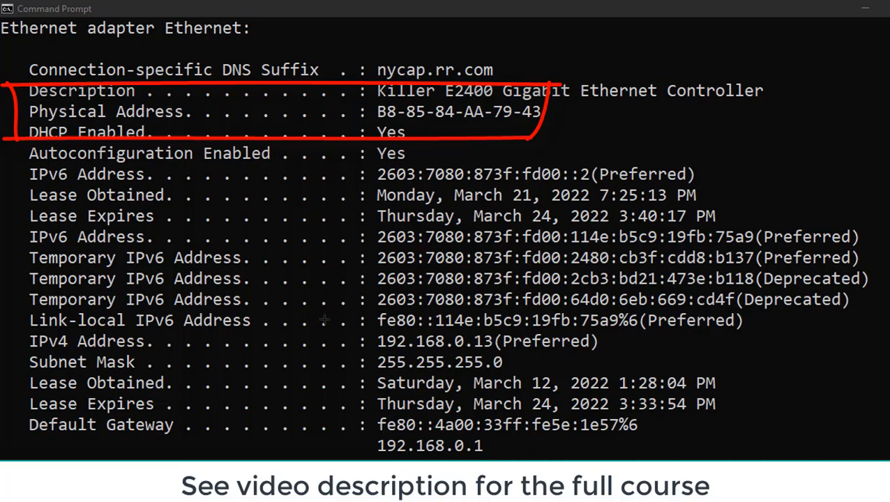
{"action": "scroll", "scroll_direction": "down", "scroll_amount": 3}
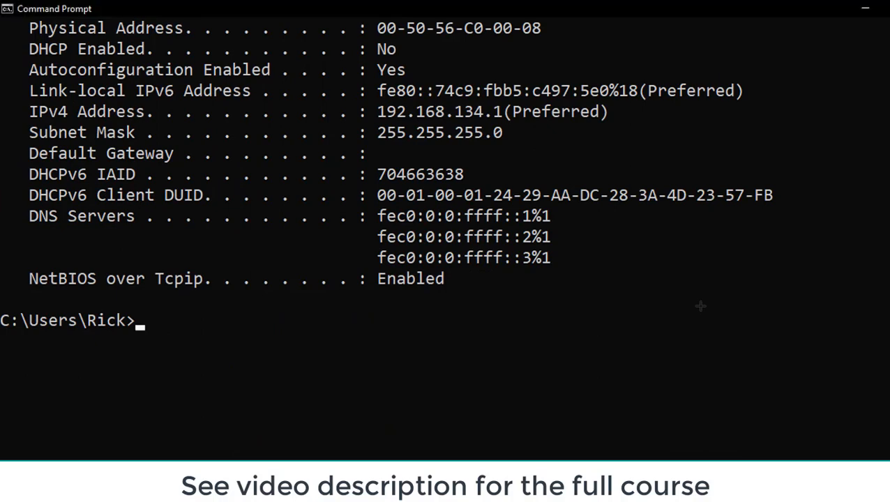
- Enter the 'ipconfig /all' command again at the prompt
{"action": "type", "text": "ipconfig /all"}
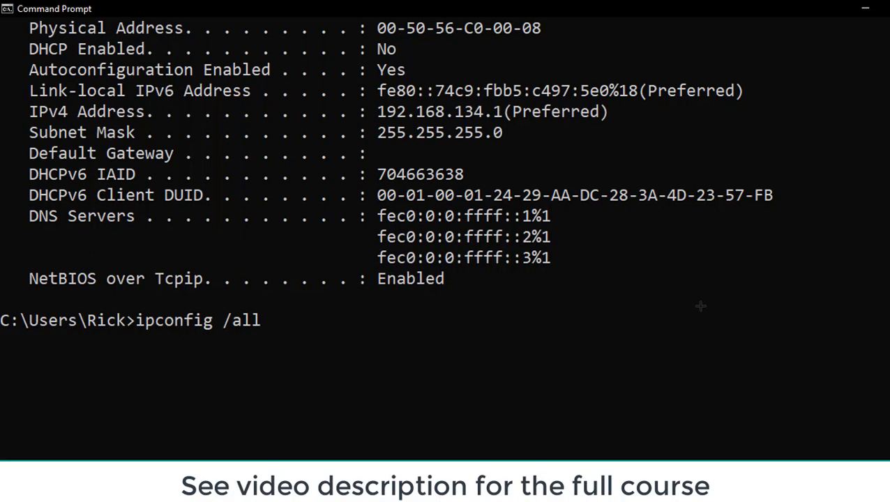
{"action": "mouse_move", "coordinate": [553, 306]}
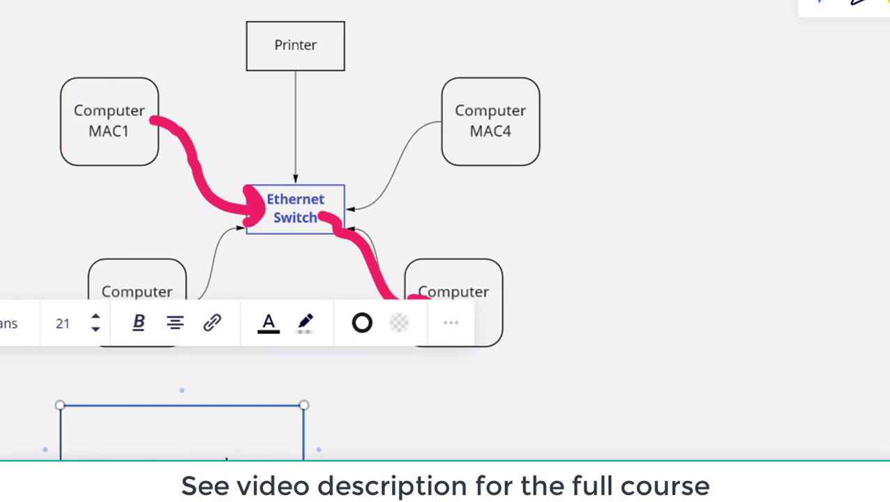
- Label the lower box 'Payload' and select the word to enlarge it
{"action": "type", "text": "Payload"}
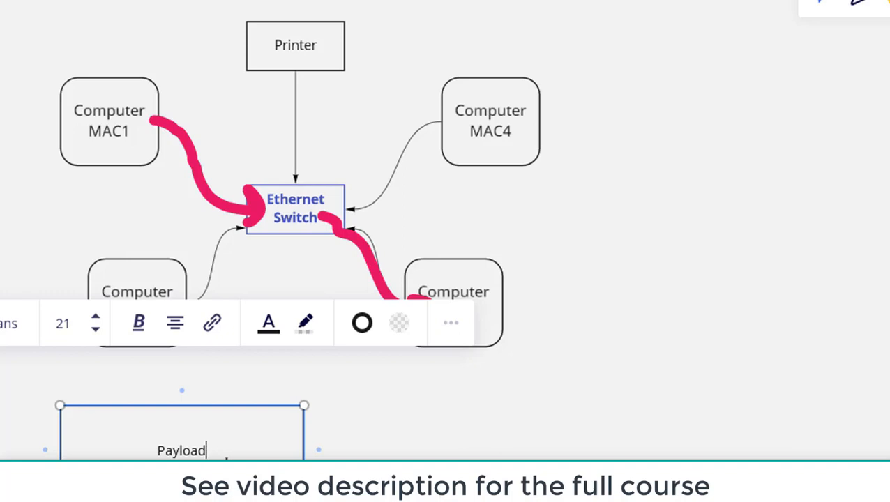
{"action": "double_click", "coordinate": [182, 451]}
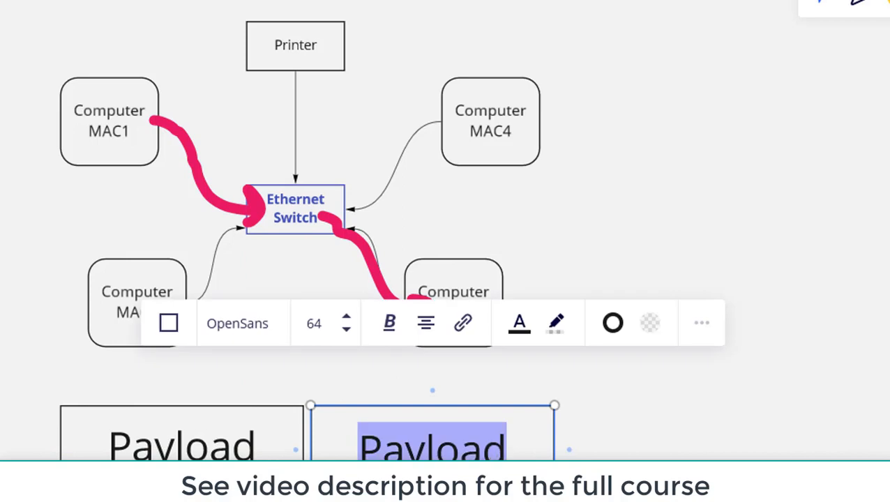
- Label the duplicated box beside it 'Dest MAC'
{"action": "type", "text": "Dest"}
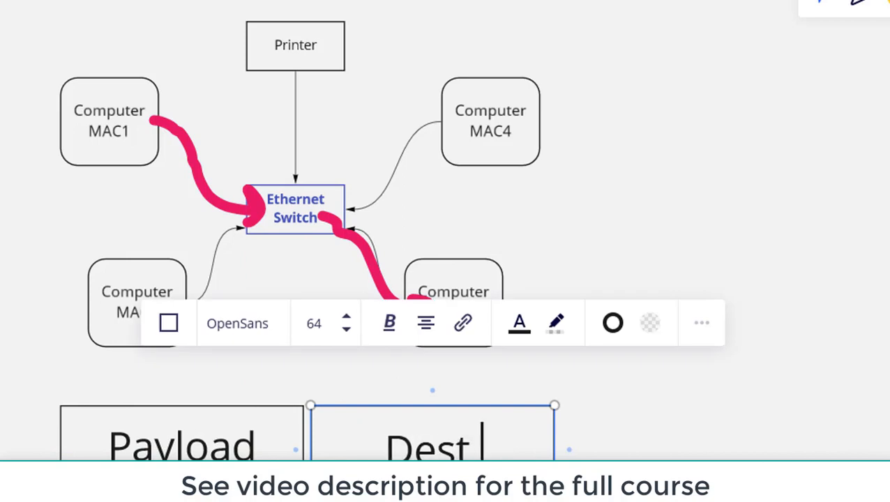
{"action": "type", "text": "MAC"}
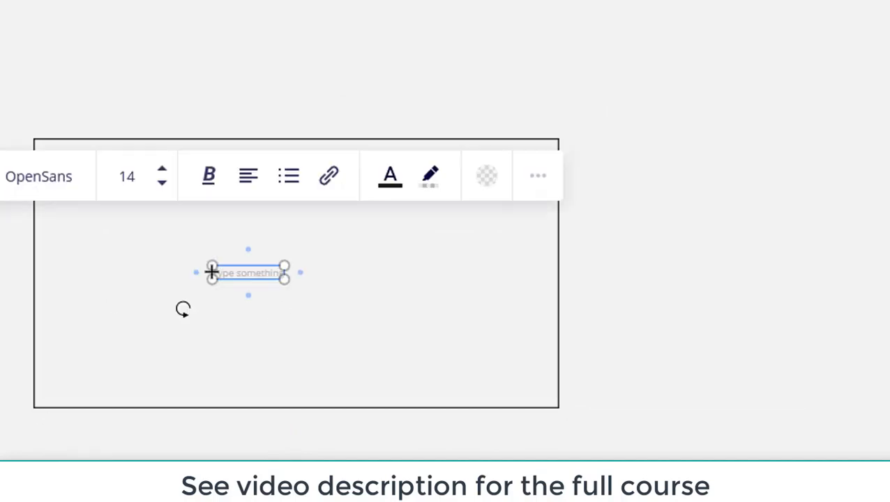
- Write 'Destination Address' and 'Source Address' text inside the envelope rectangle
{"action": "type", "text": "Destination"}
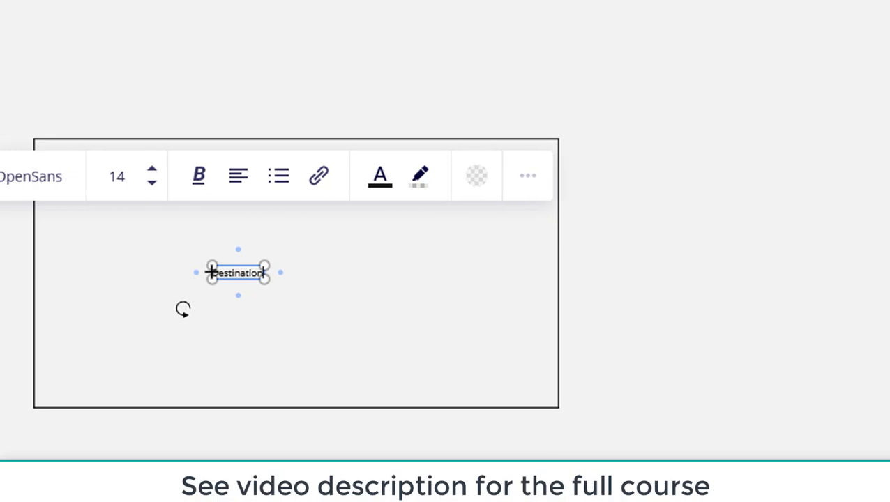
{"action": "type", "text": "Ad"}
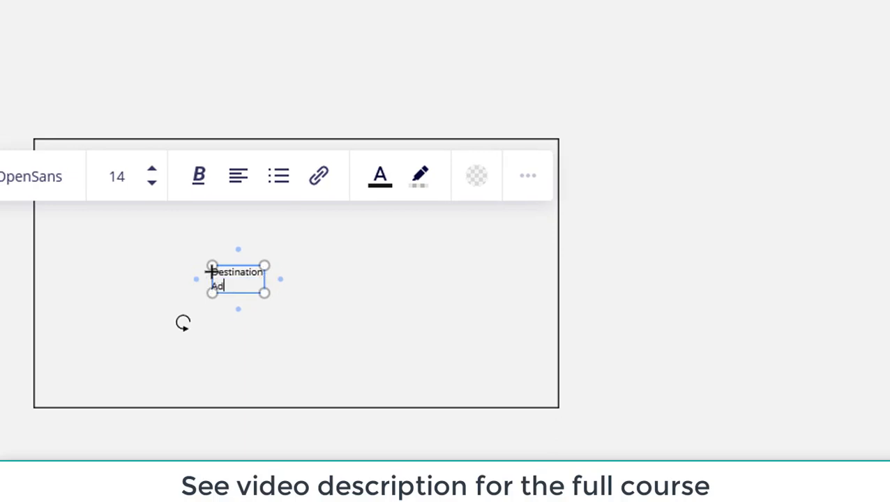
{"action": "type", "text": "dress"}
{"action": "type", "text": "Source Add"}
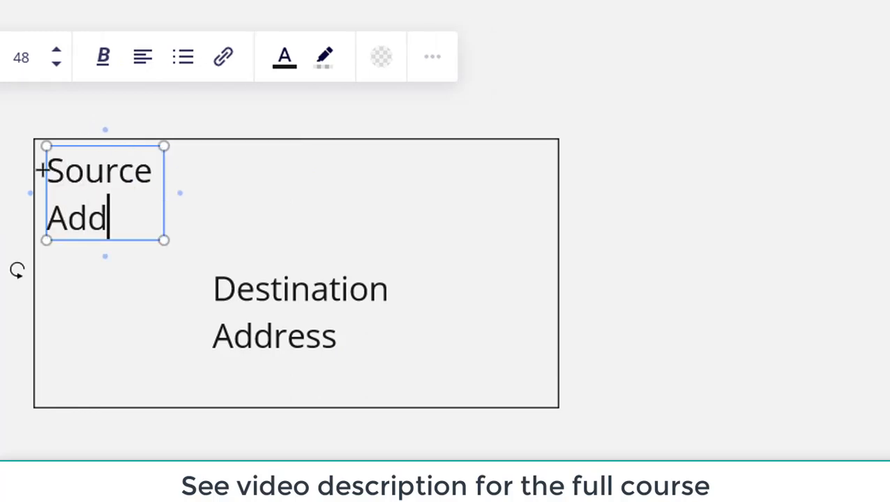
{"action": "type", "text": "ress"}
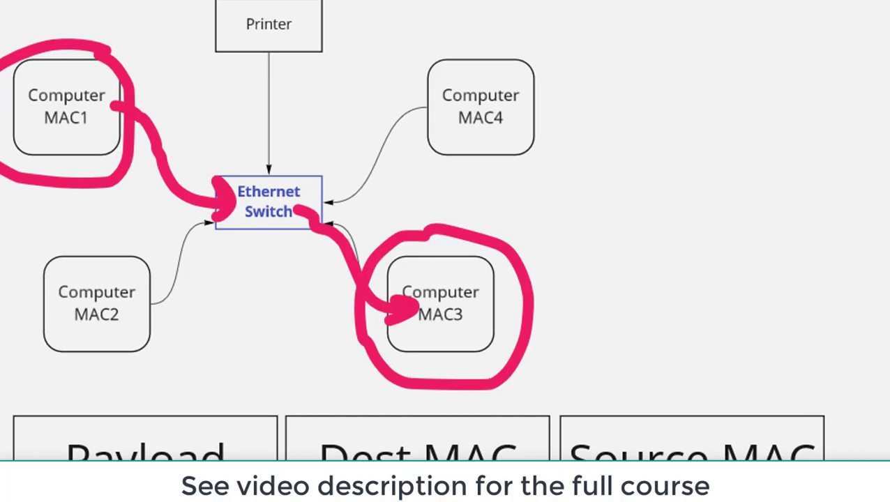
{"action": "mouse_move", "coordinate": [267, 103]}
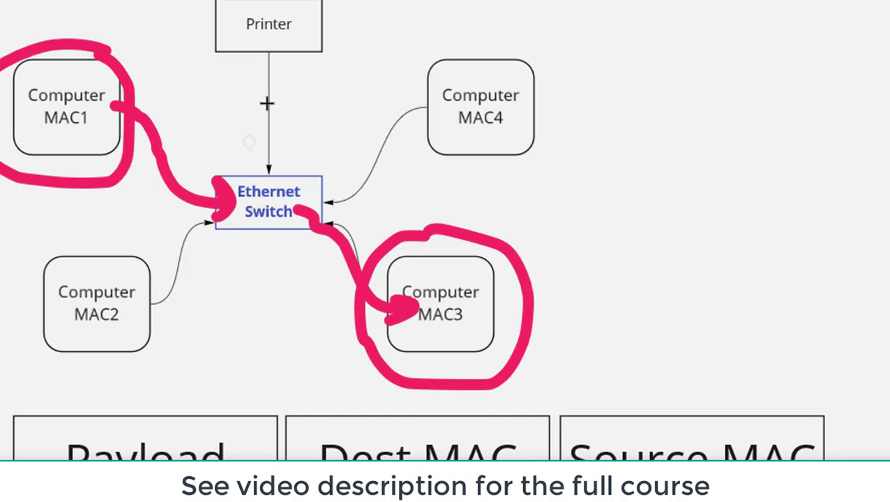